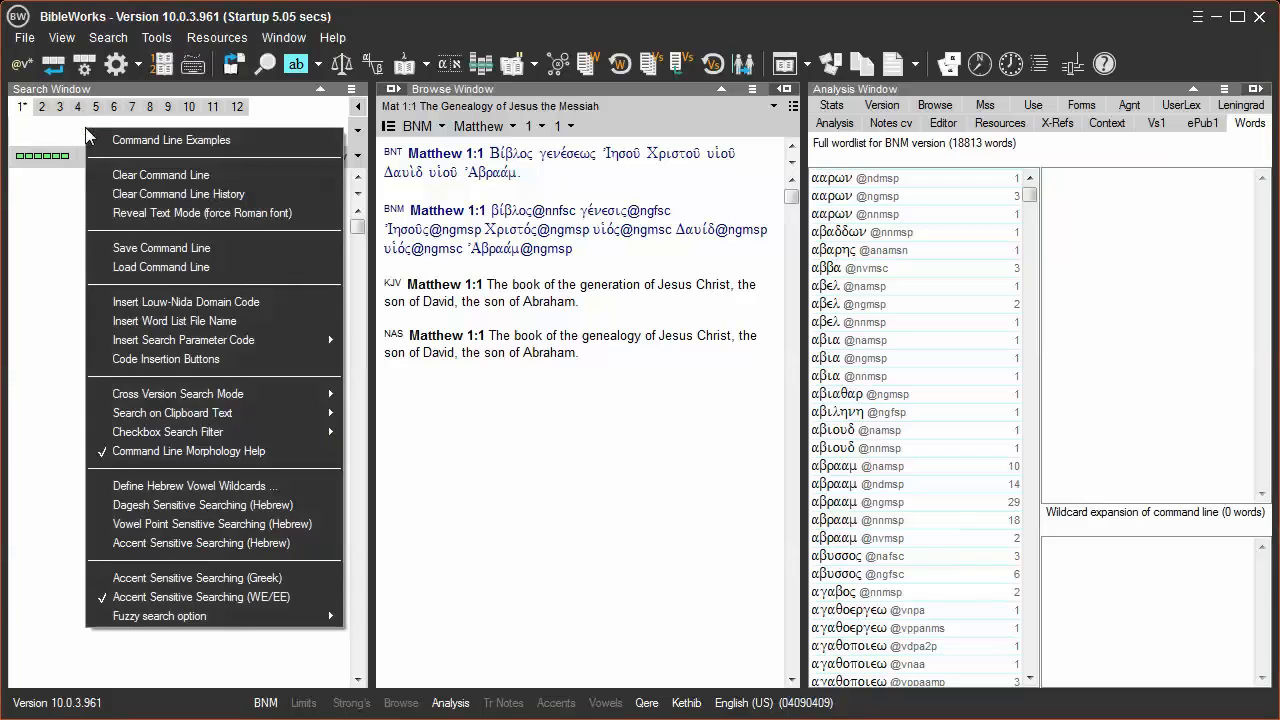
{"action": "mouse_move", "coordinate": [184, 340]}
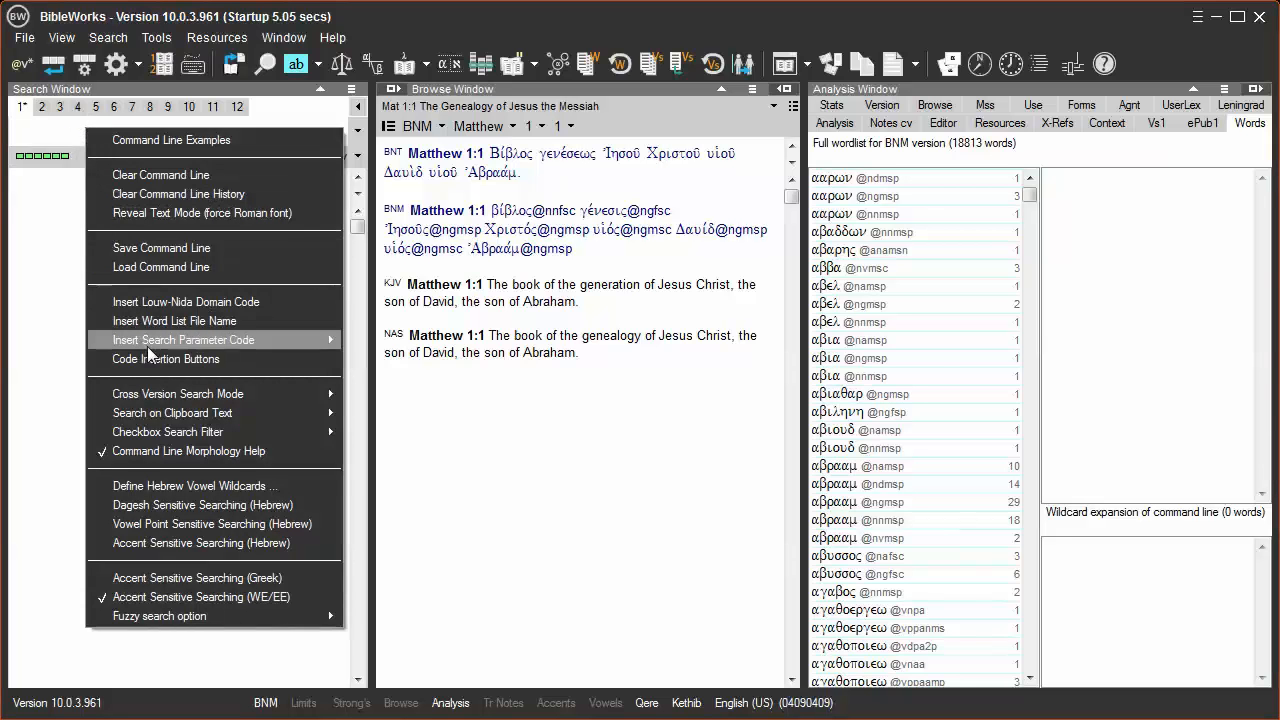
Close the command line options list so the empty search line shows
{"action": "left_click", "coordinate": [166, 358]}
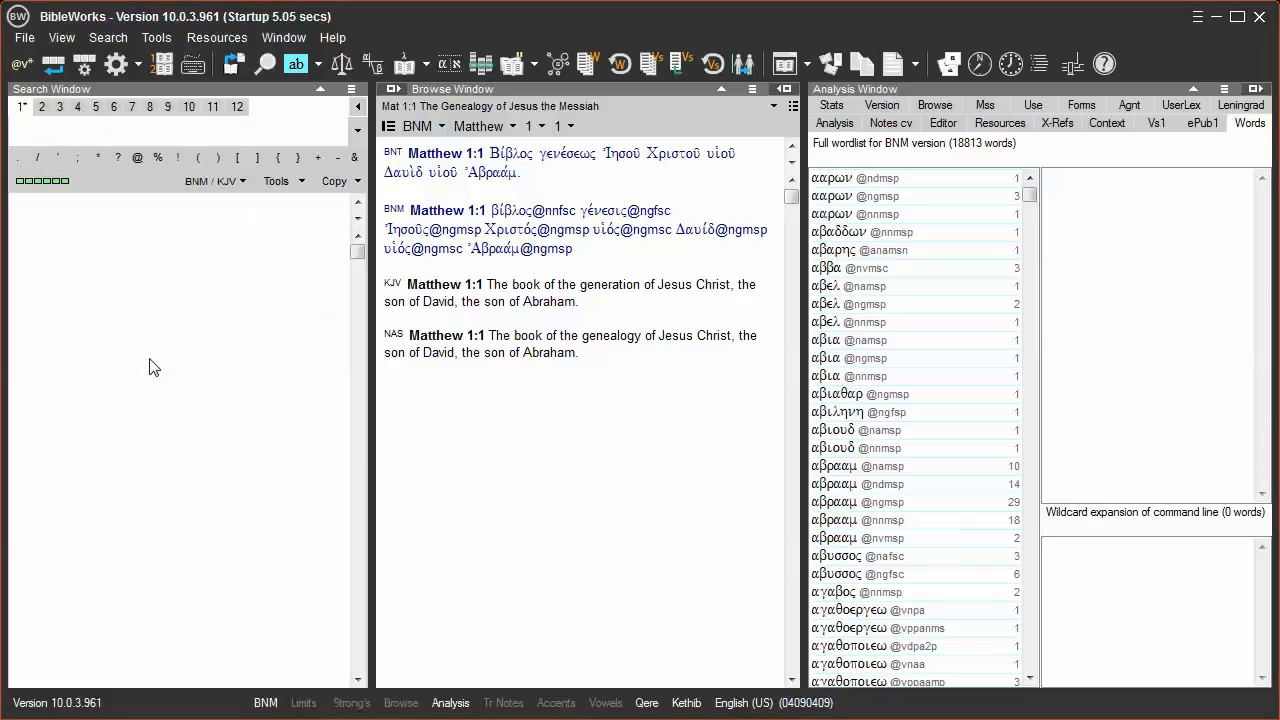
{"action": "mouse_move", "coordinate": [150, 304]}
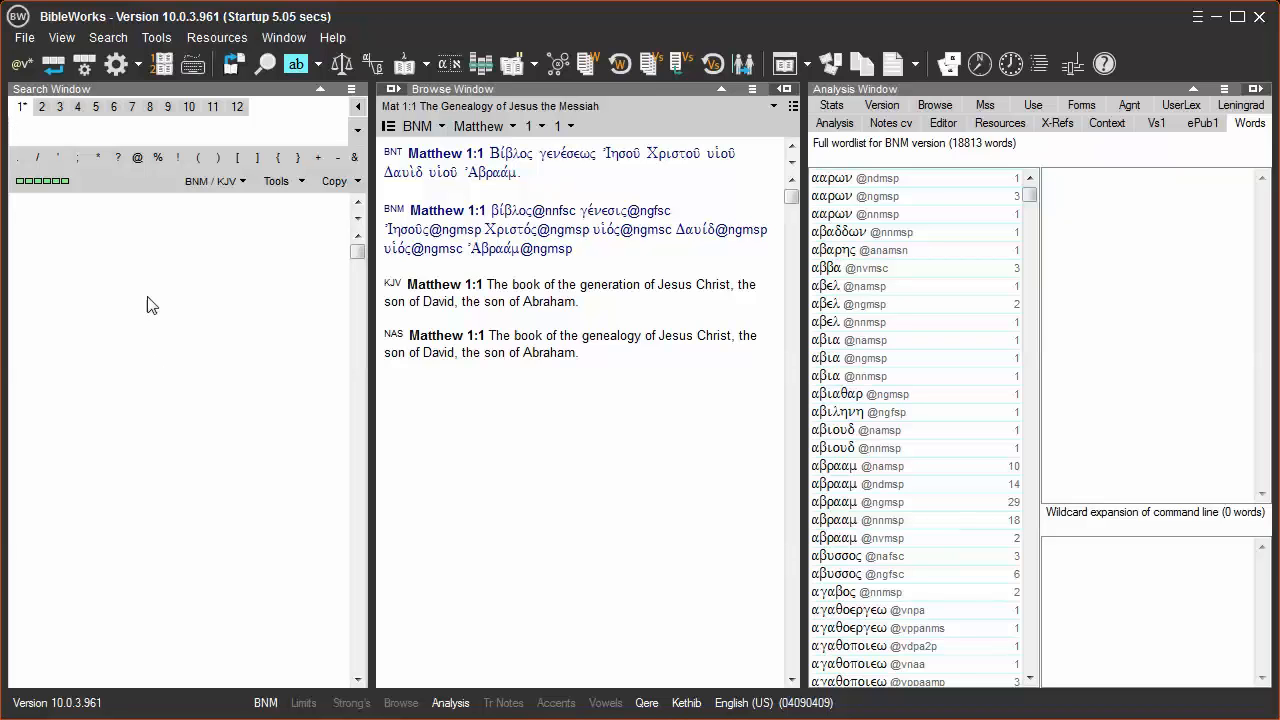
{"action": "mouse_move", "coordinate": [96, 156]}
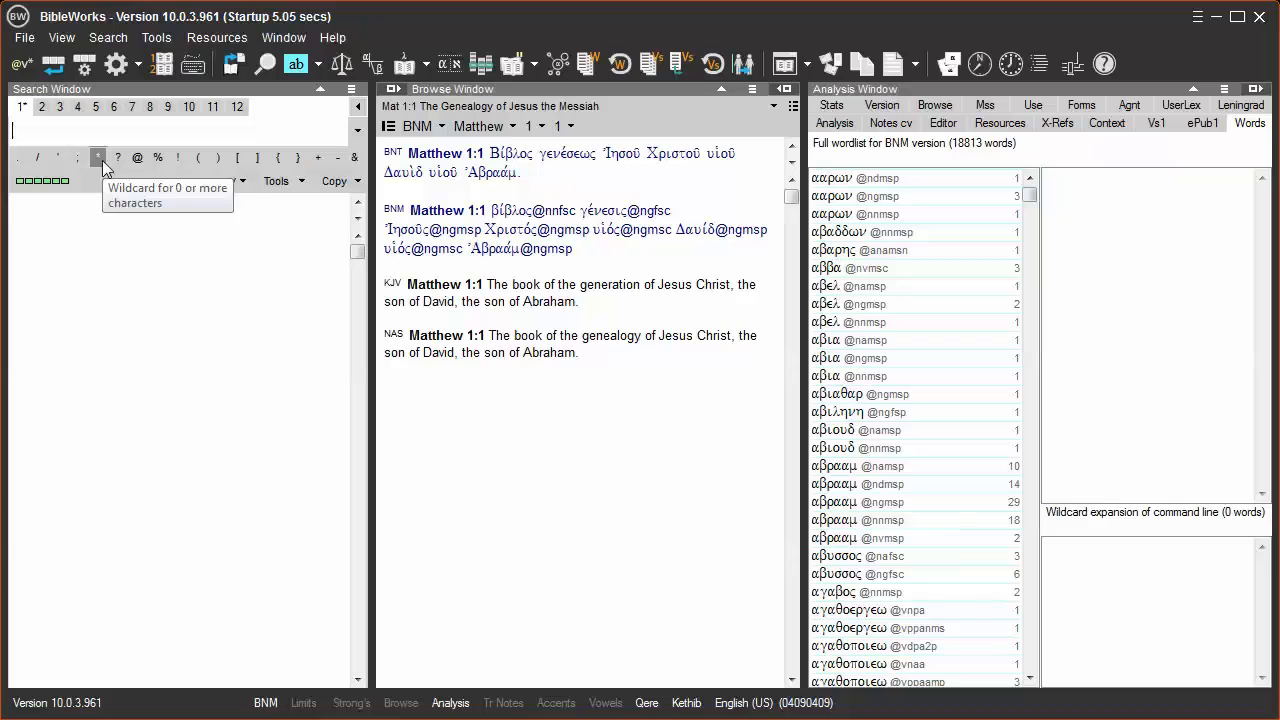
{"action": "mouse_move", "coordinate": [120, 160]}
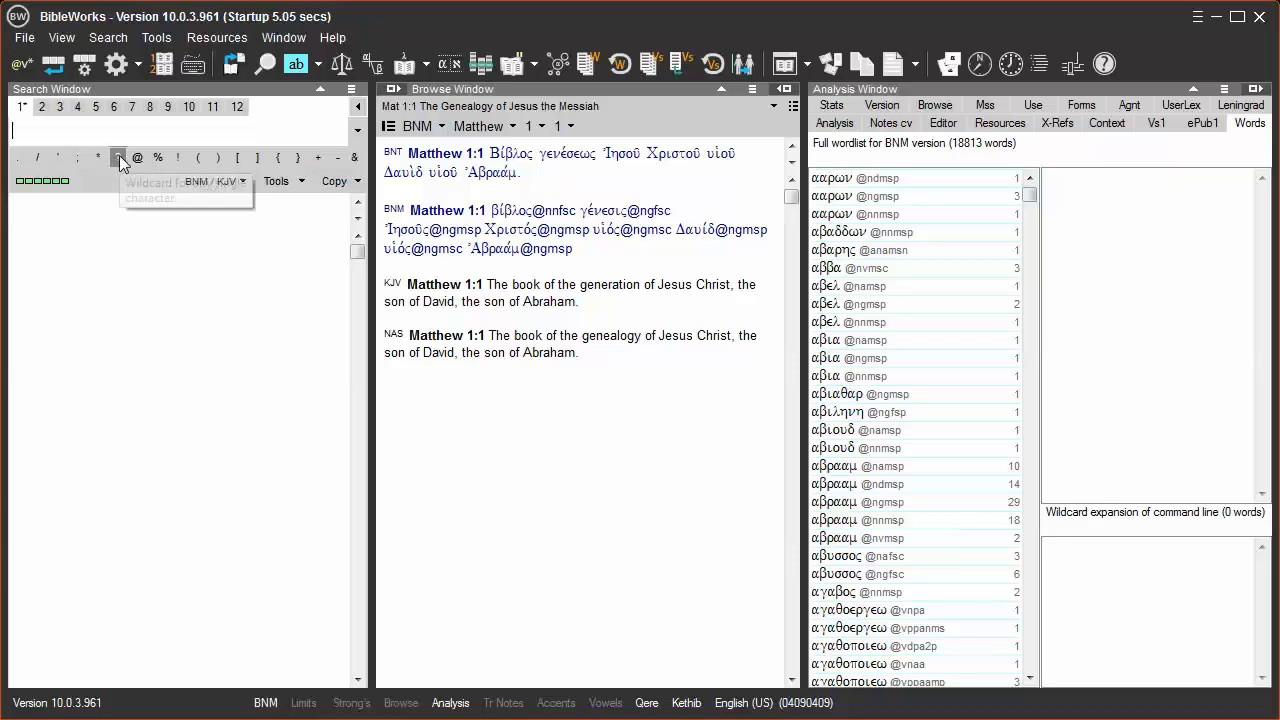
{"action": "mouse_move", "coordinate": [120, 160]}
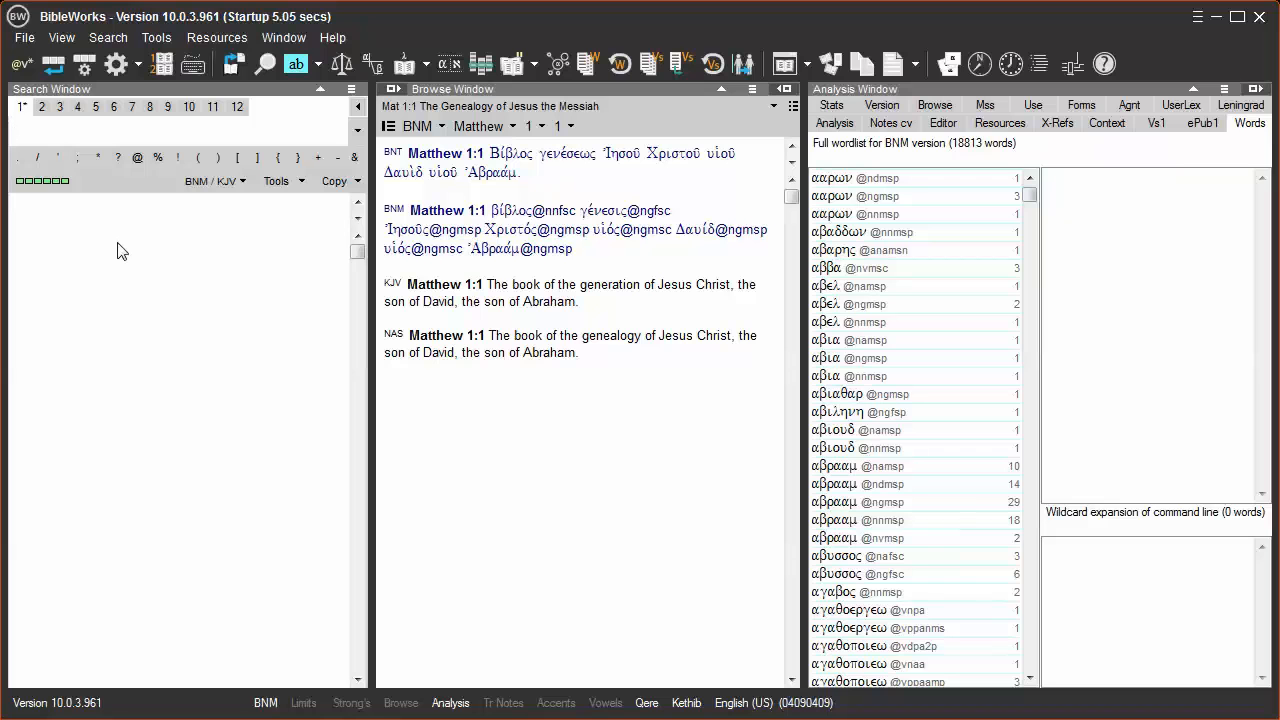
{"action": "mouse_move", "coordinate": [126, 248]}
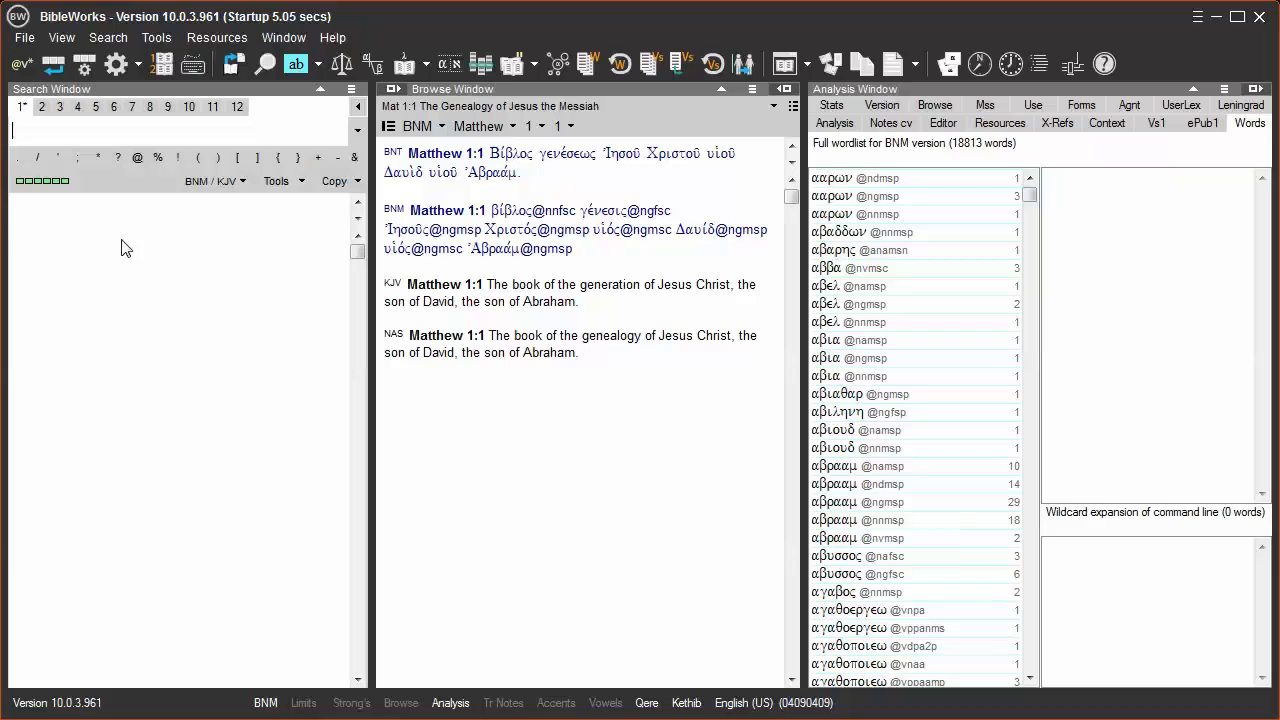
{"action": "mouse_move", "coordinate": [200, 192]}
{"action": "type", "text": "."}
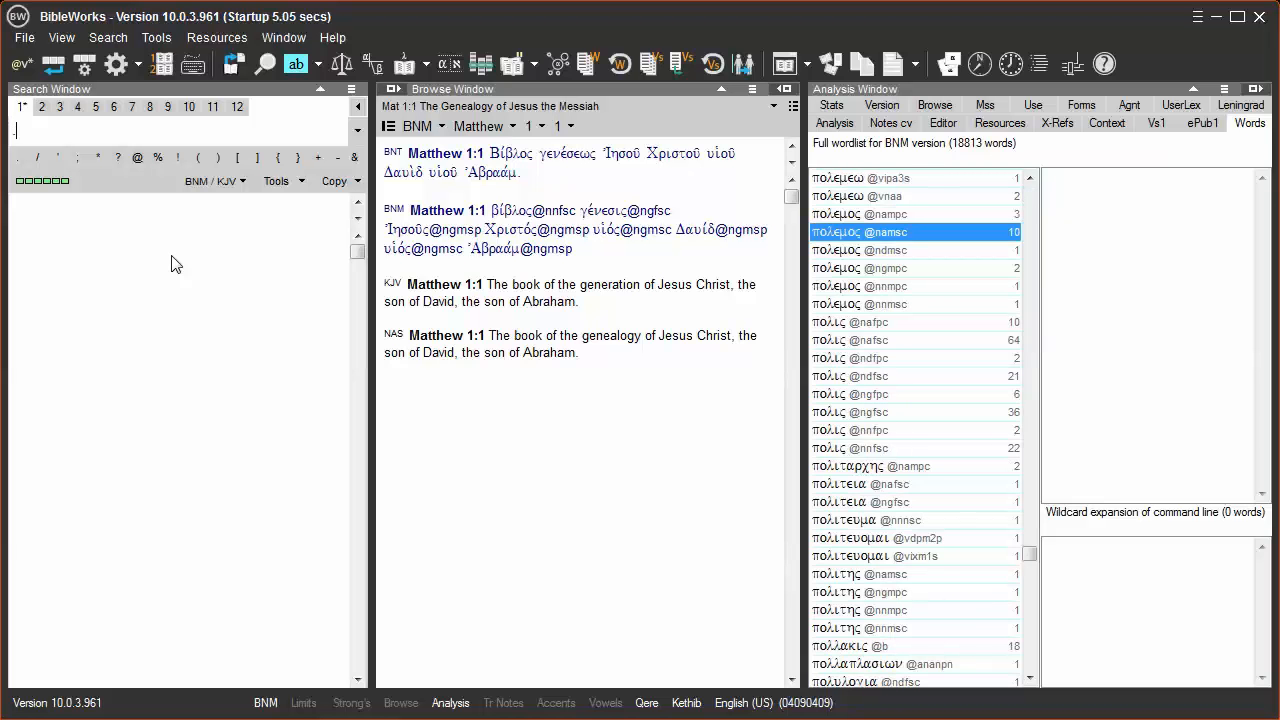
{"action": "type", "text": "@vi"}
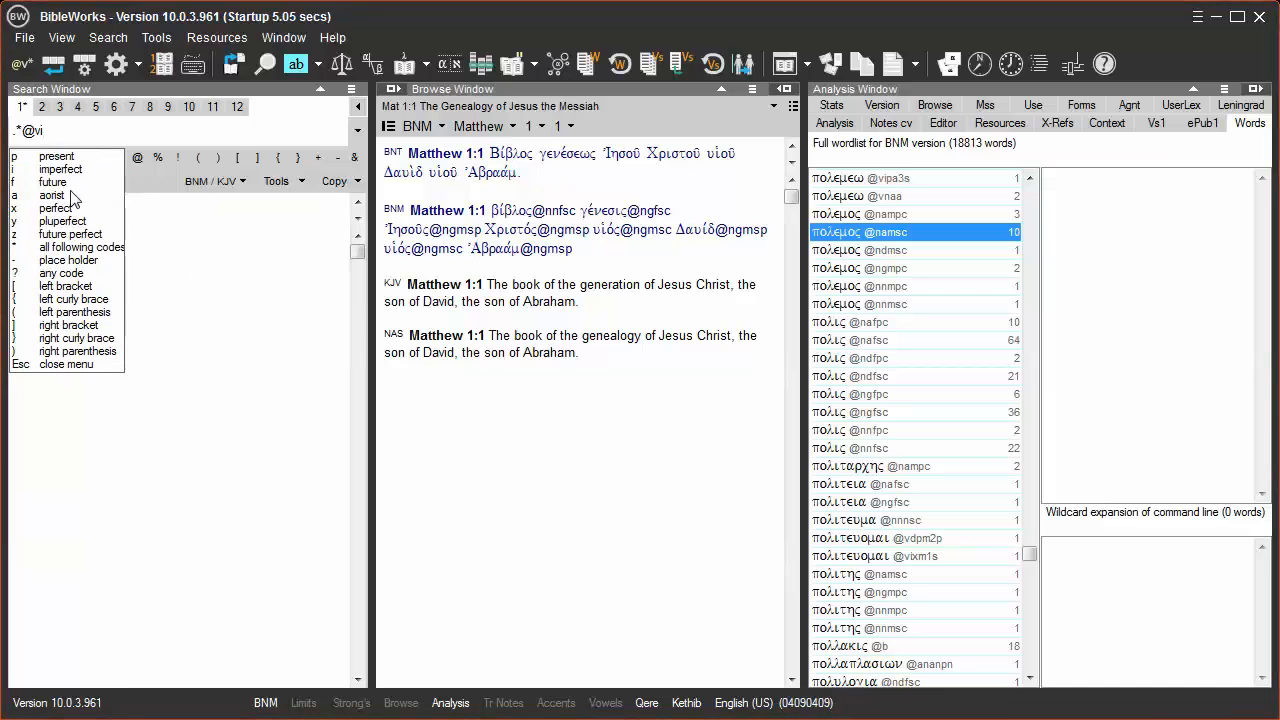
{"action": "type", "text": "p?"}
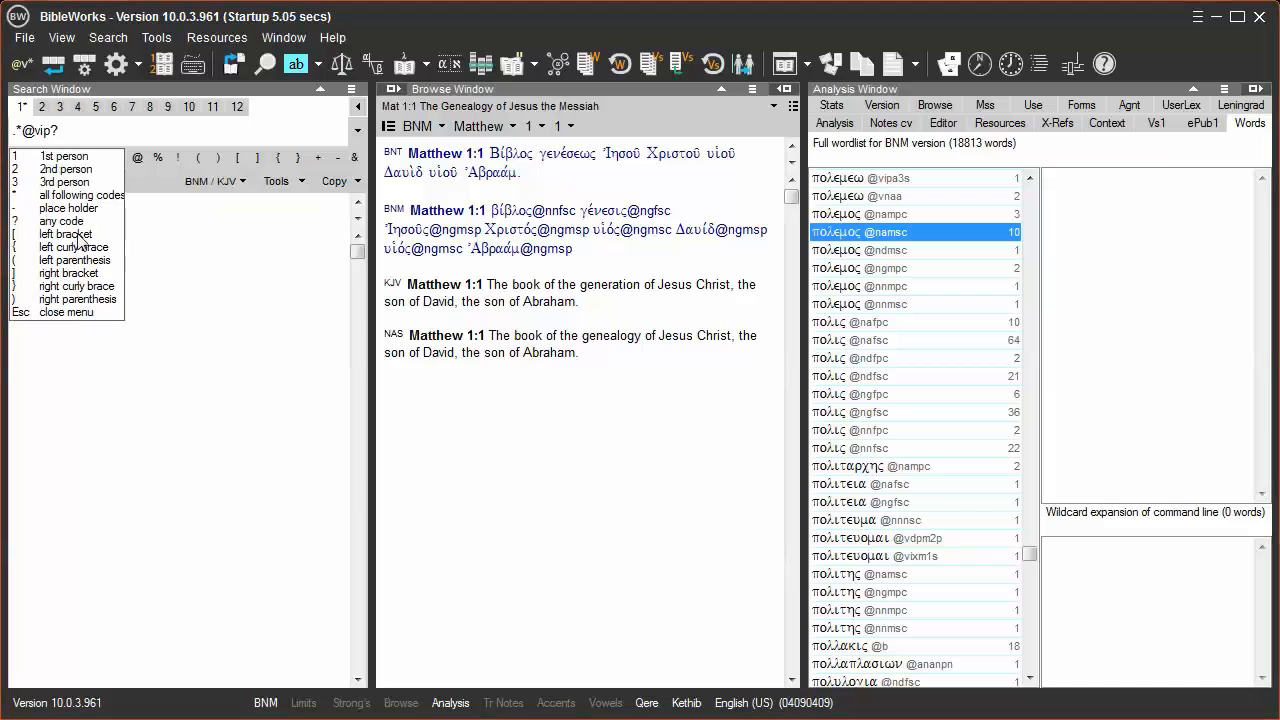
{"action": "mouse_move", "coordinate": [64, 180]}
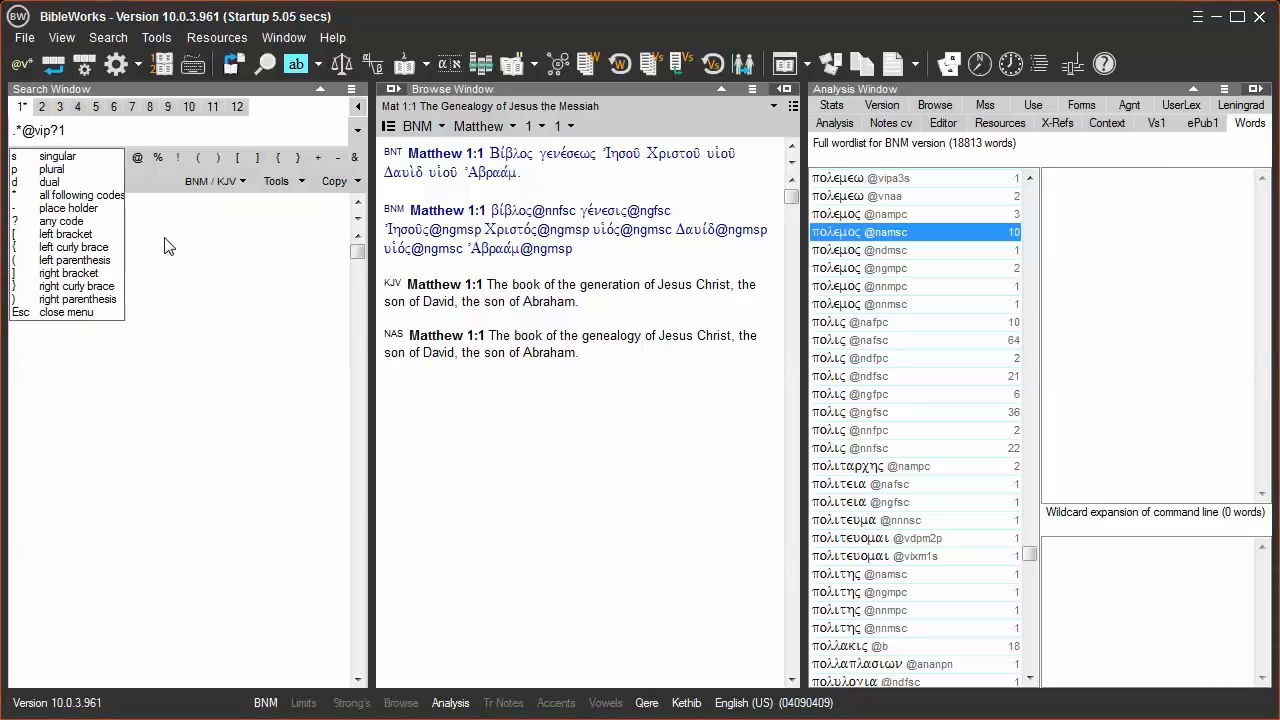
{"action": "type", "text": "s"}
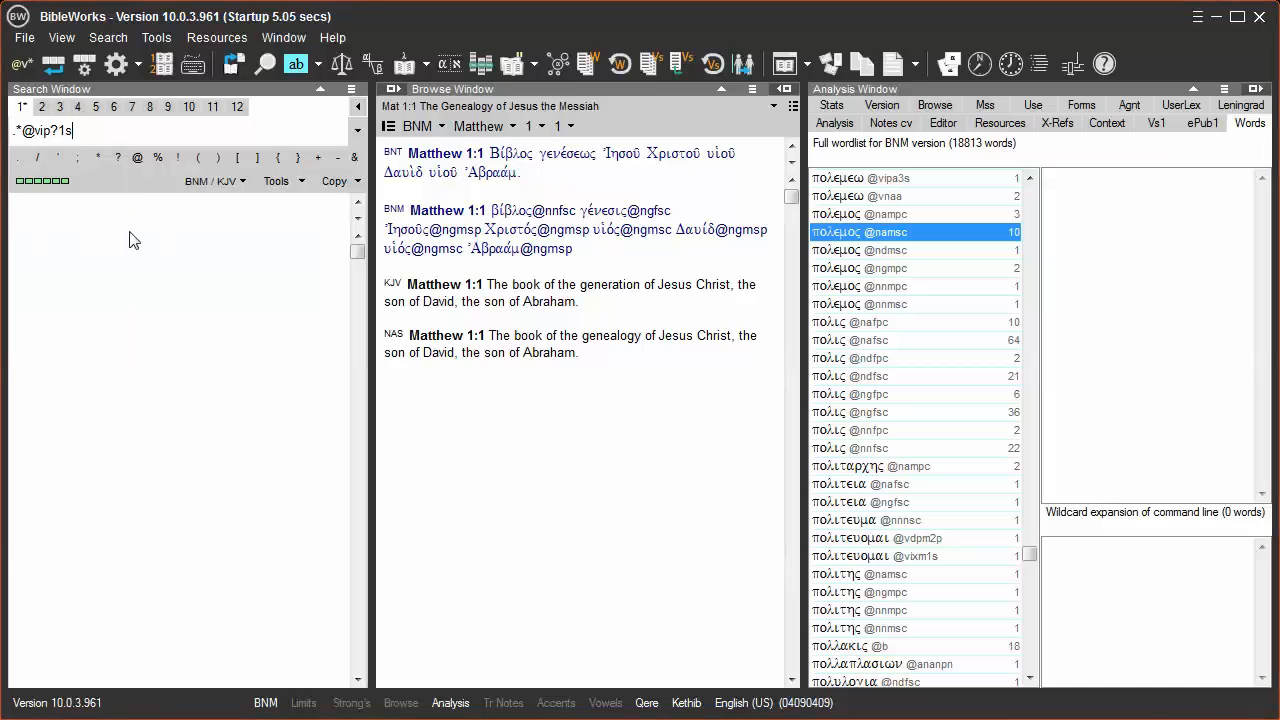
{"action": "mouse_move", "coordinate": [140, 250]}
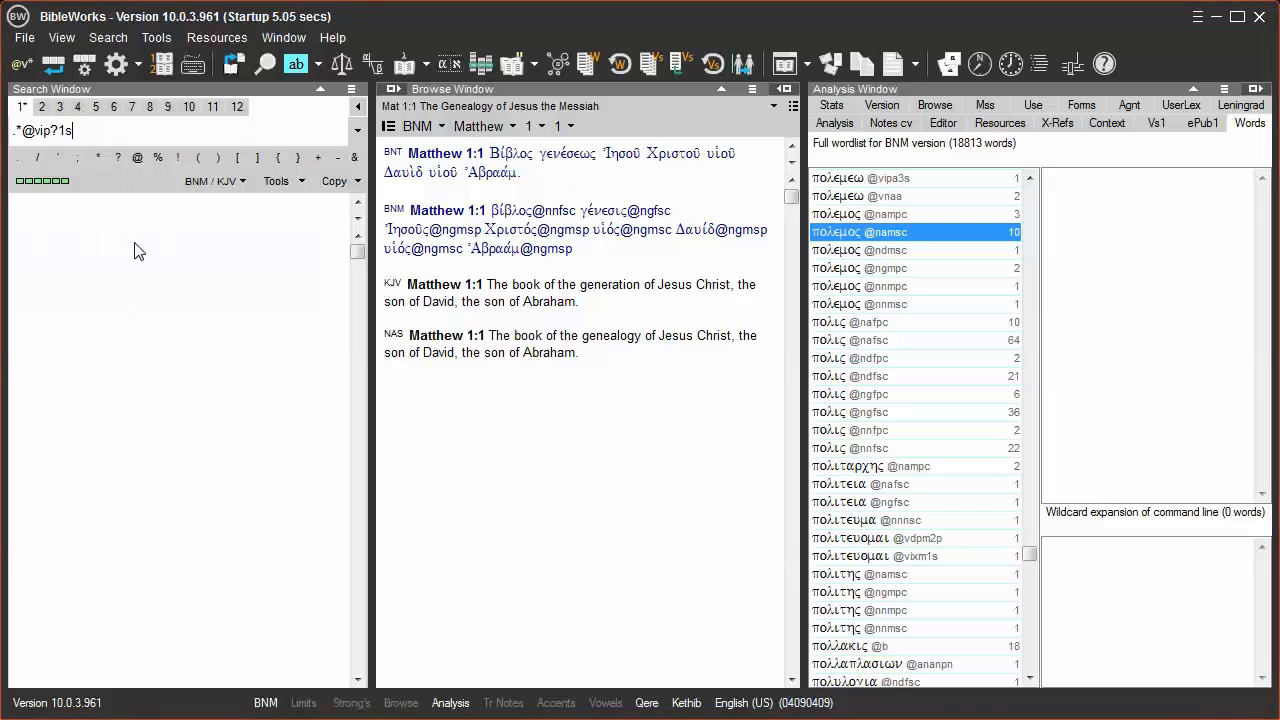
{"action": "type", "text": "*"}
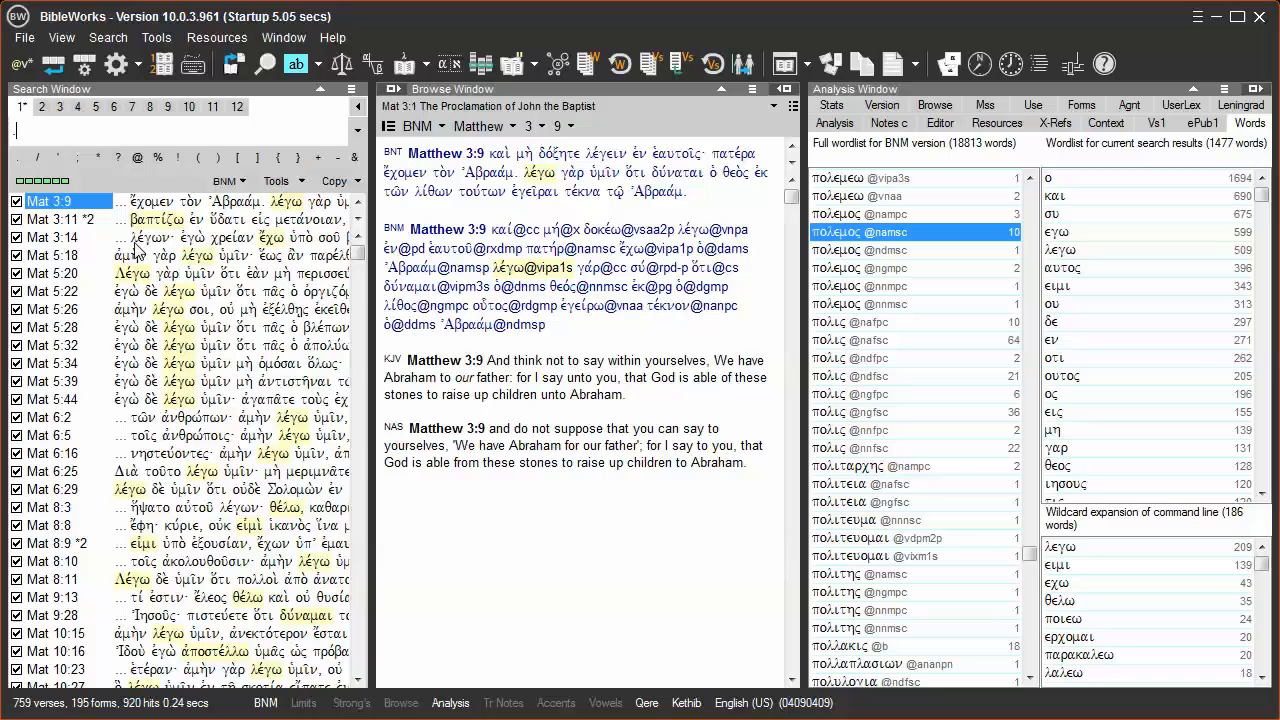
Run the singular search, then enter a new @ verb query with plural number
{"action": "type", "text": "@vi???"}
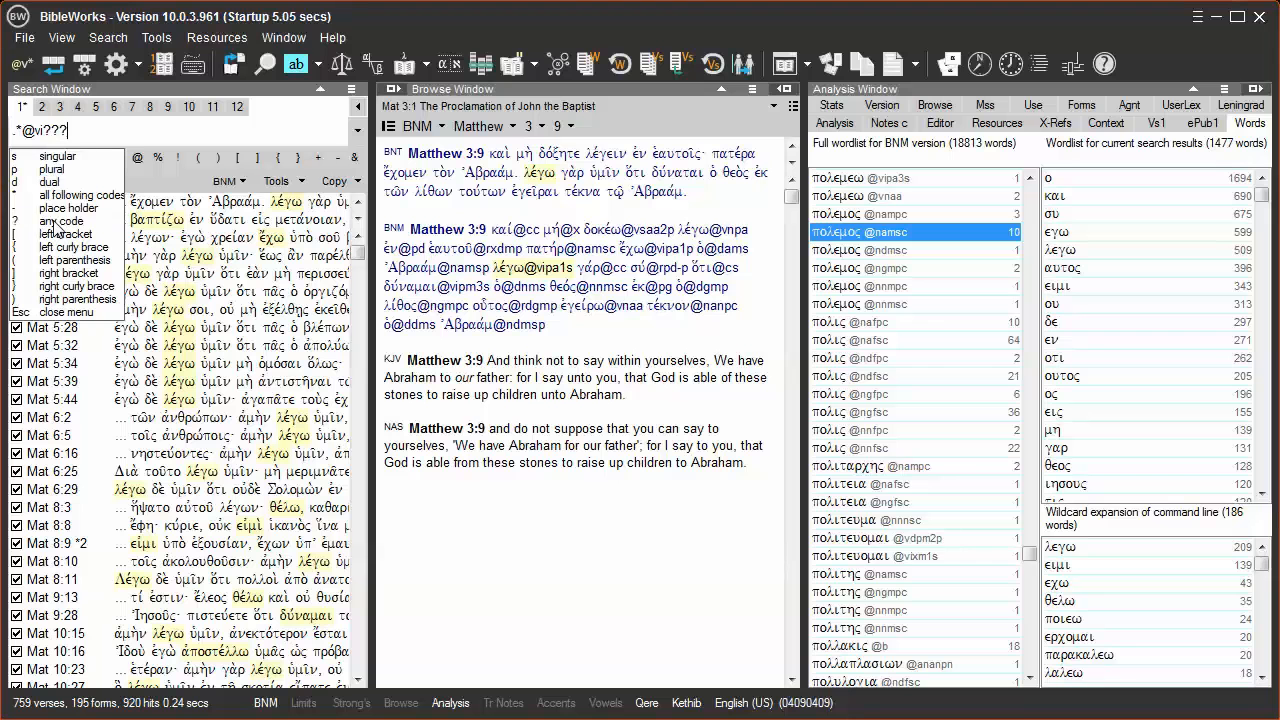
{"action": "mouse_move", "coordinate": [52, 180]}
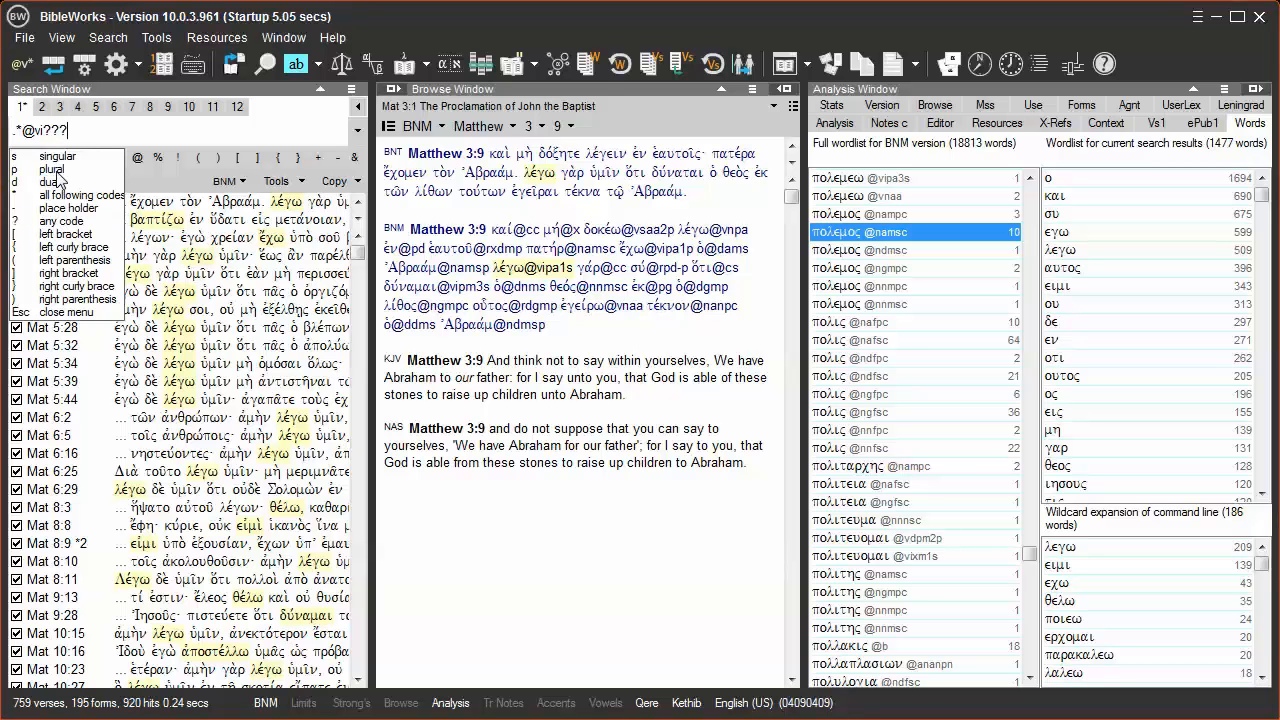
{"action": "type", "text": "p"}
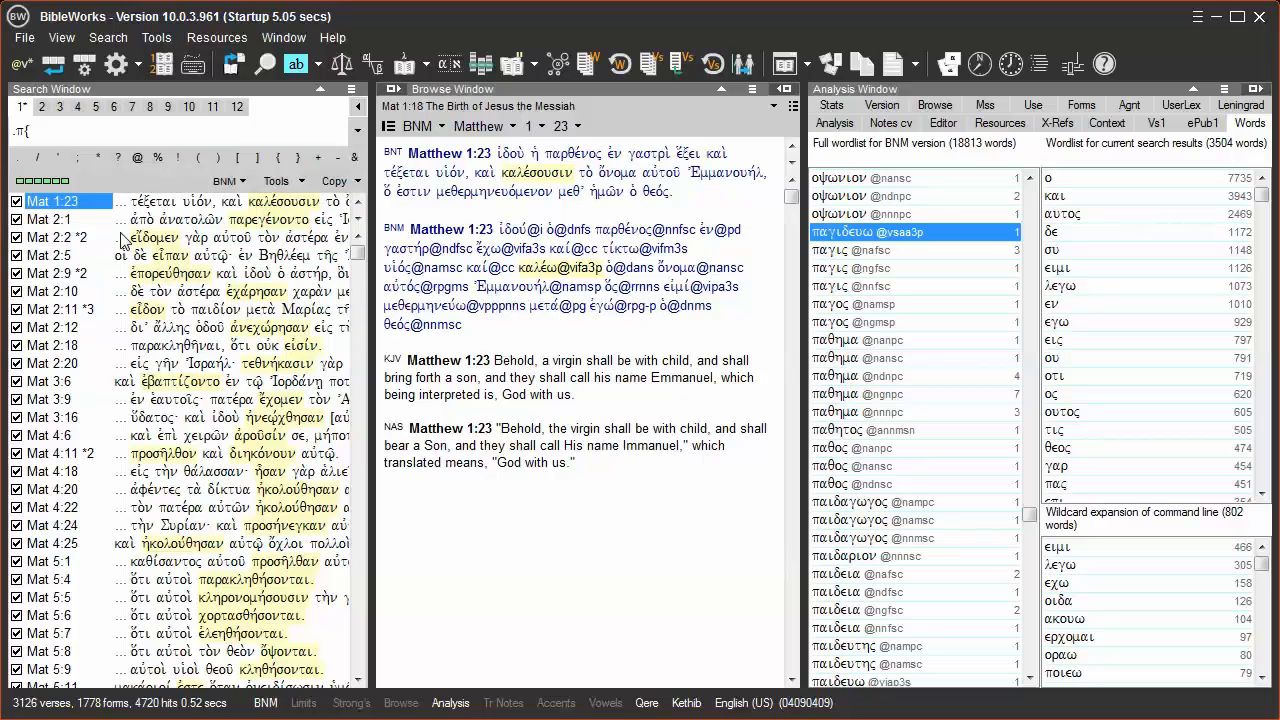
Run the plural query, then enter a Greek word pattern ending in αι with wildcards
{"action": "type", "text": "αι"}
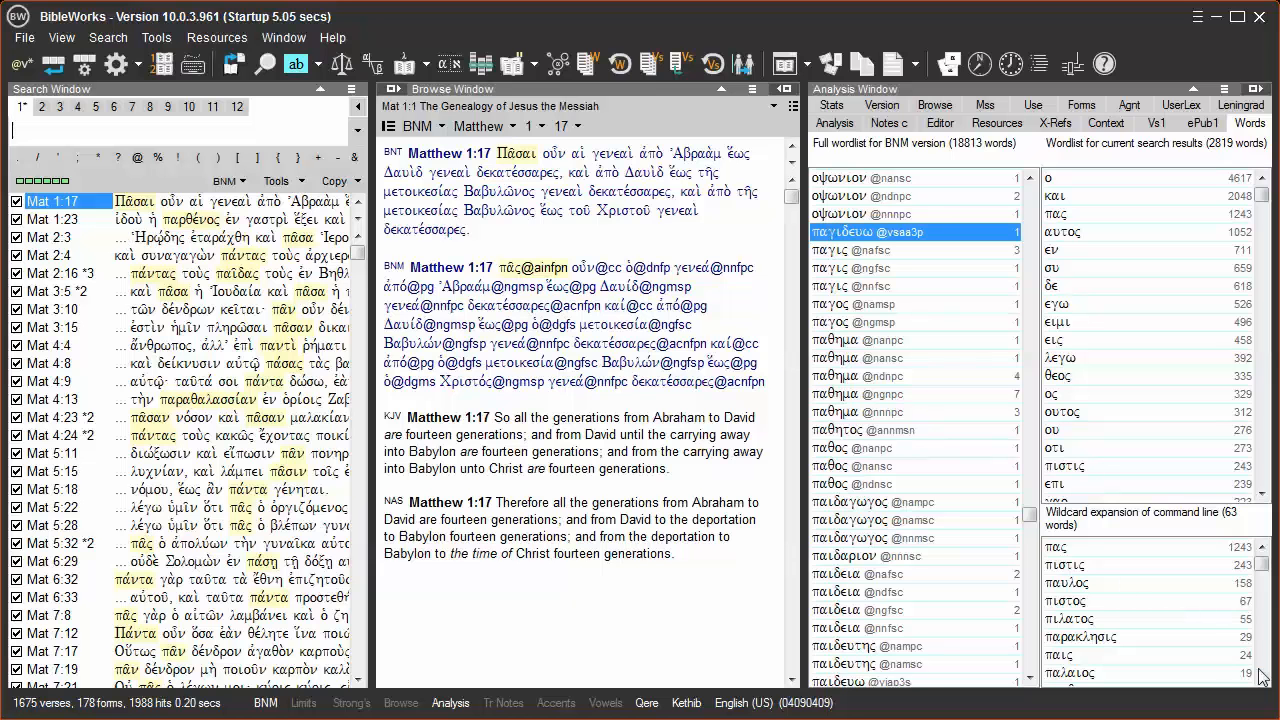
{"action": "scroll", "scroll_direction": "down", "scroll_amount": 3}
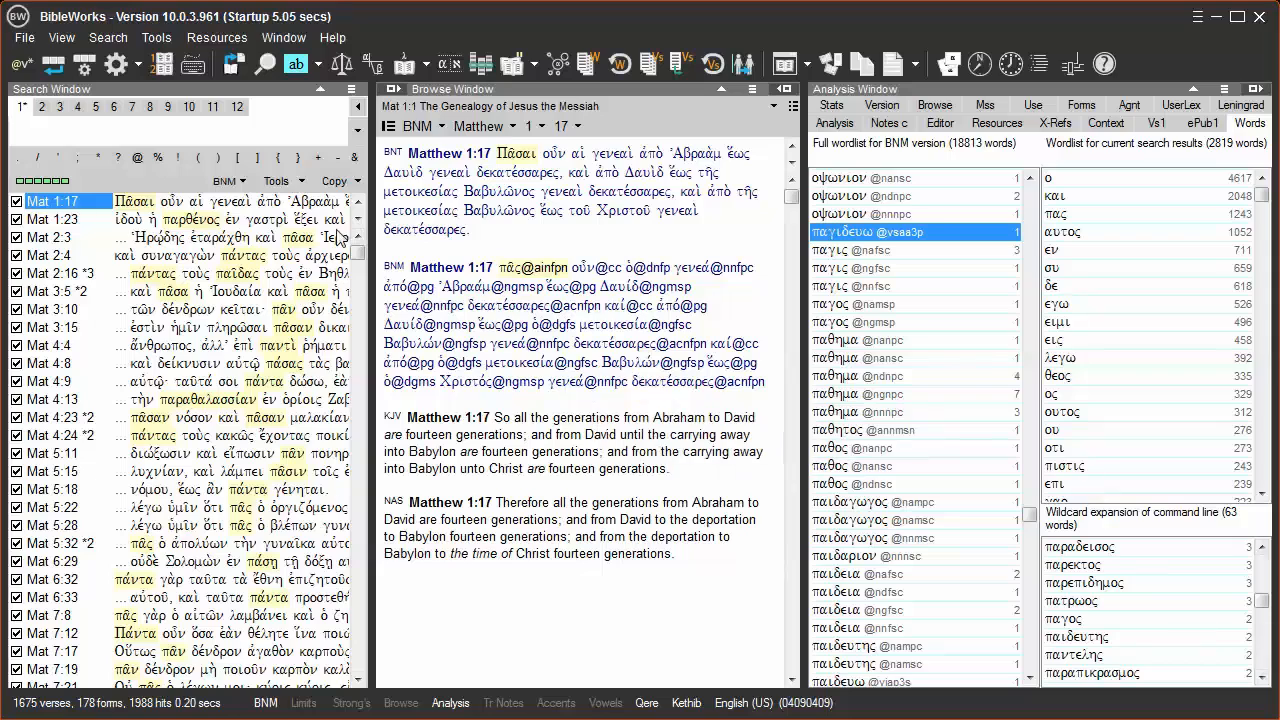
{"action": "mouse_move", "coordinate": [208, 380]}
{"action": "type", "text": ".*@vipa"}
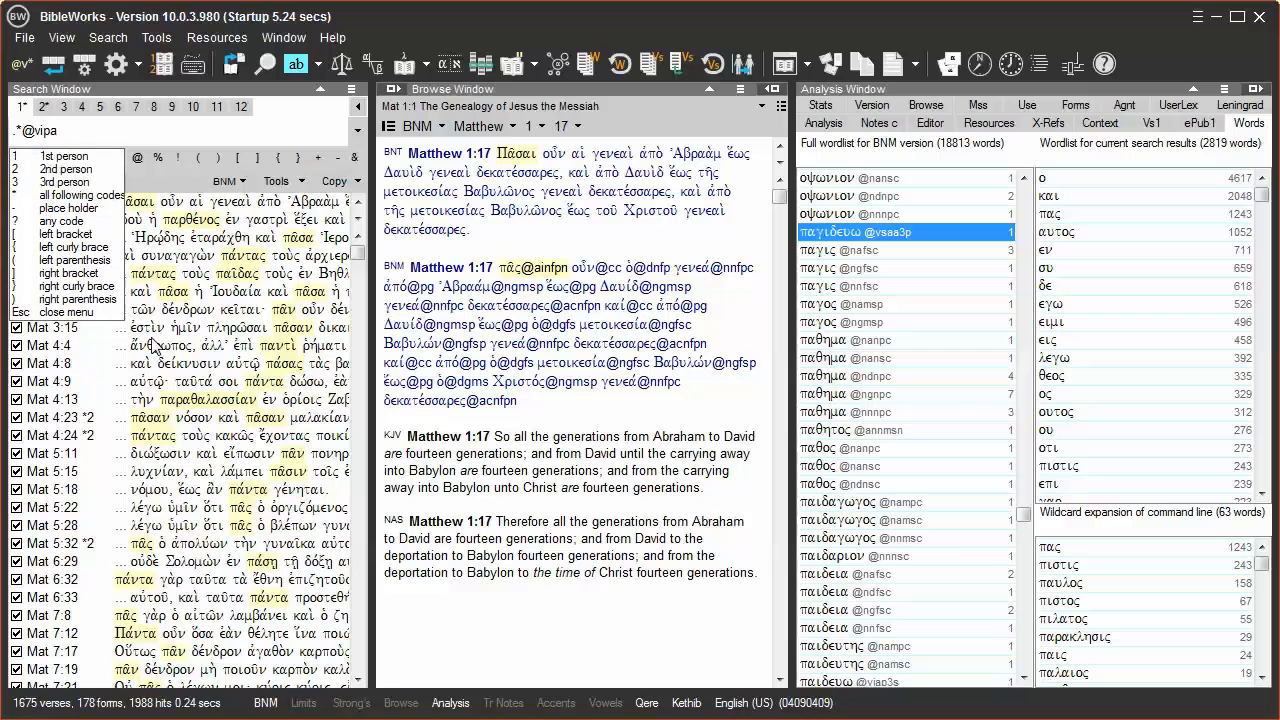
{"action": "type", "text": "["}
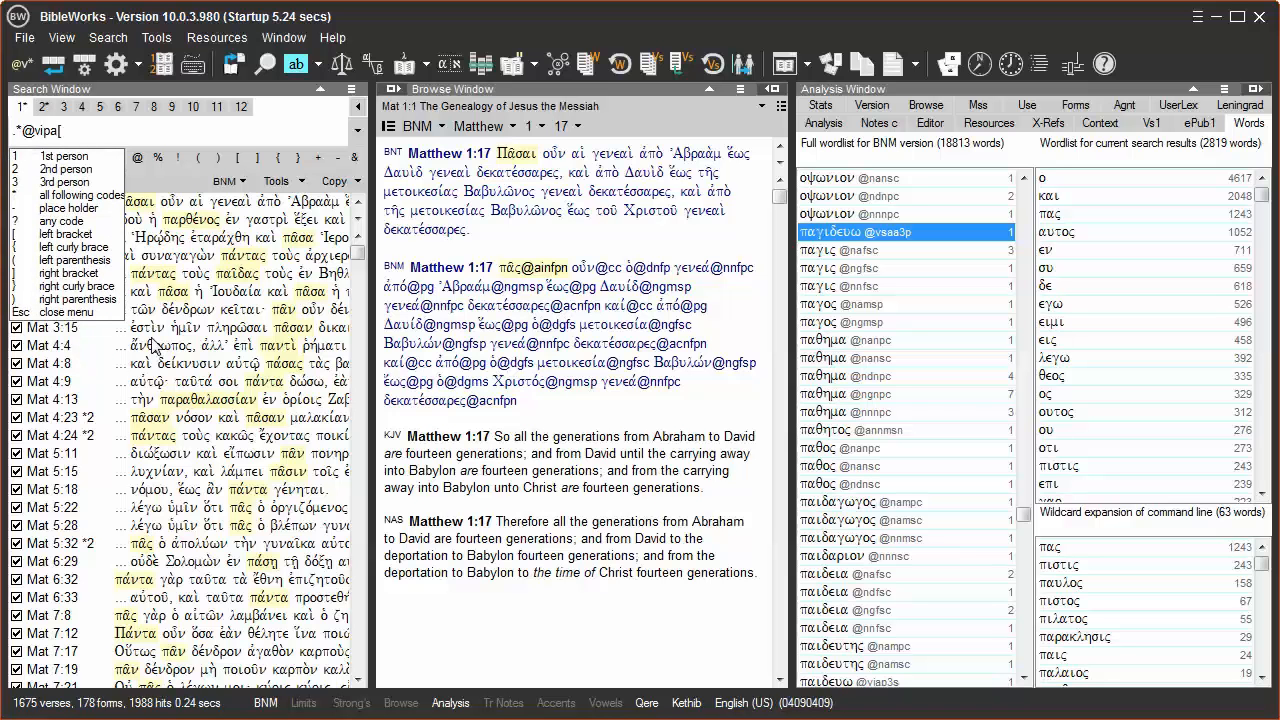
{"action": "type", "text": "12"}
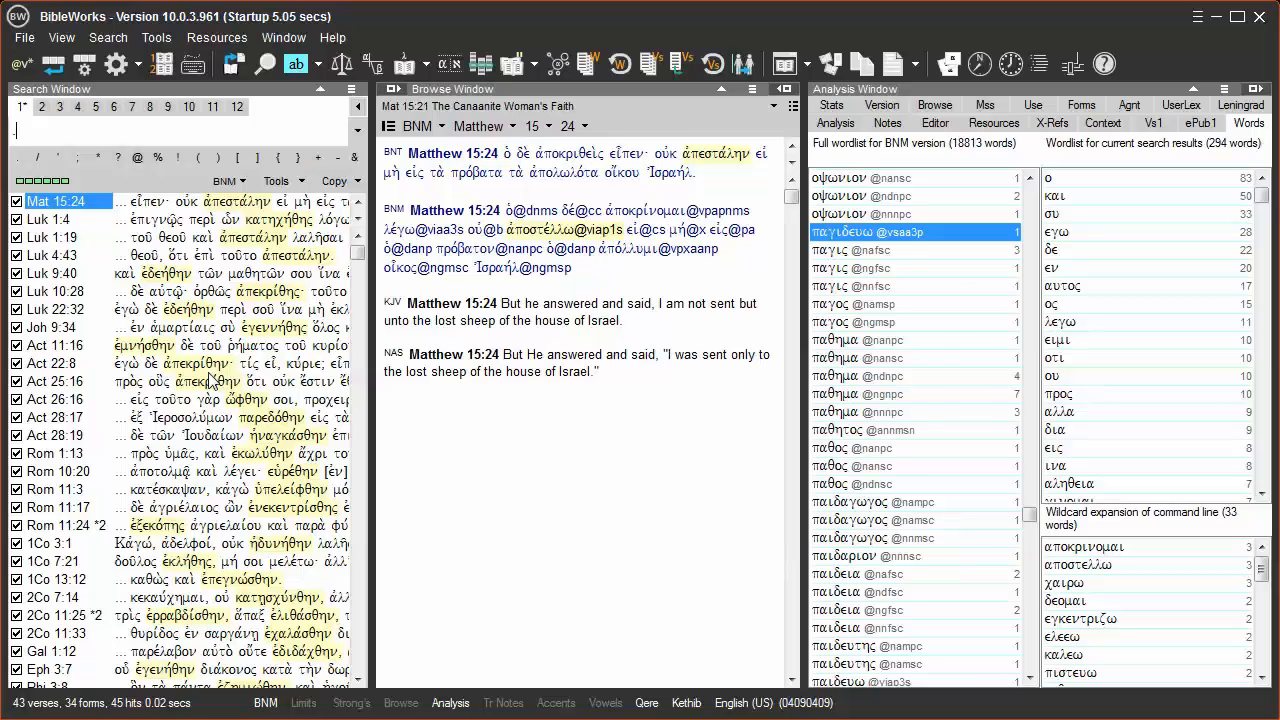
Enter αγαπαω@v[sodnp for subjunctive, optative, imperative, infinitive or participle forms
{"action": "type", "text": "αγαπαω"}
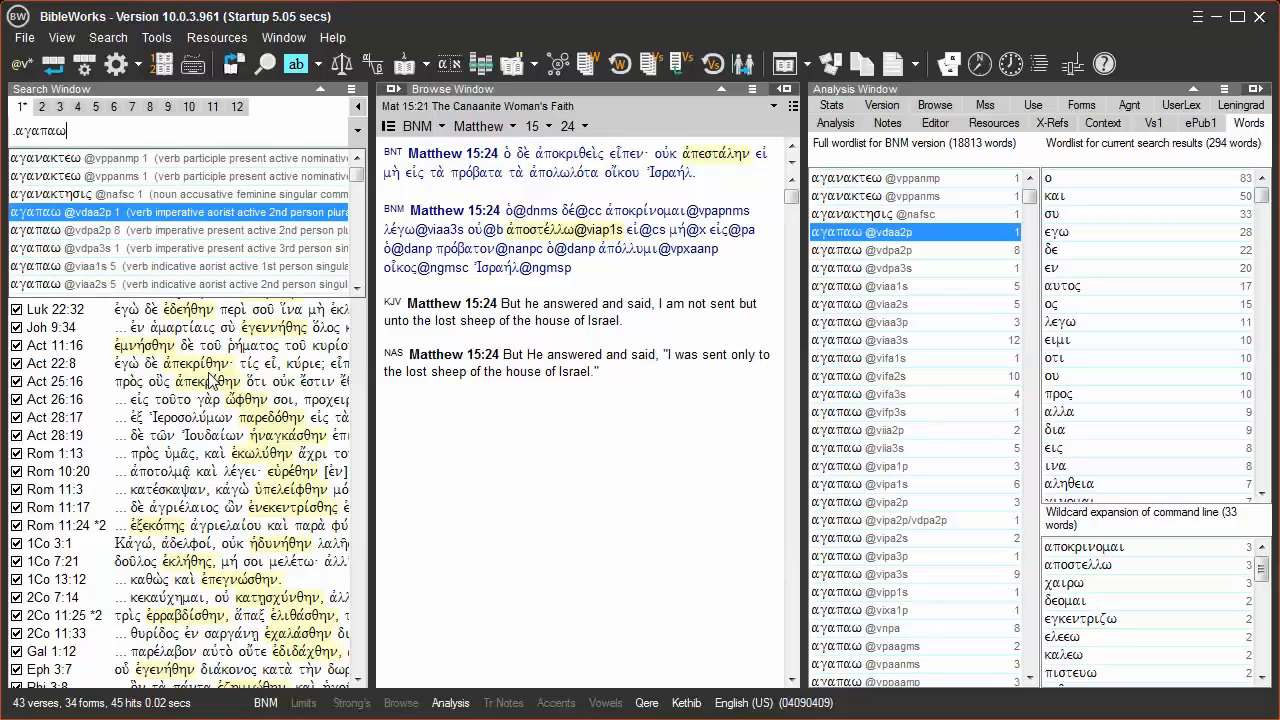
{"action": "type", "text": "@"}
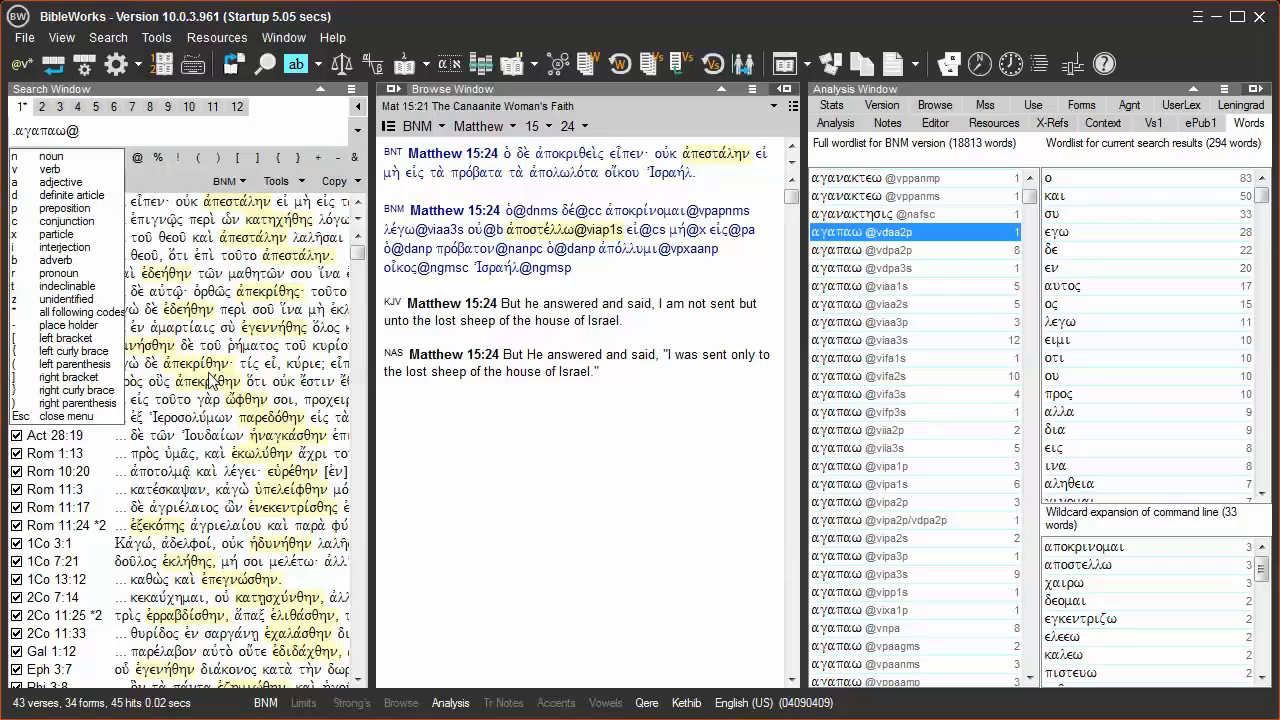
{"action": "type", "text": "v"}
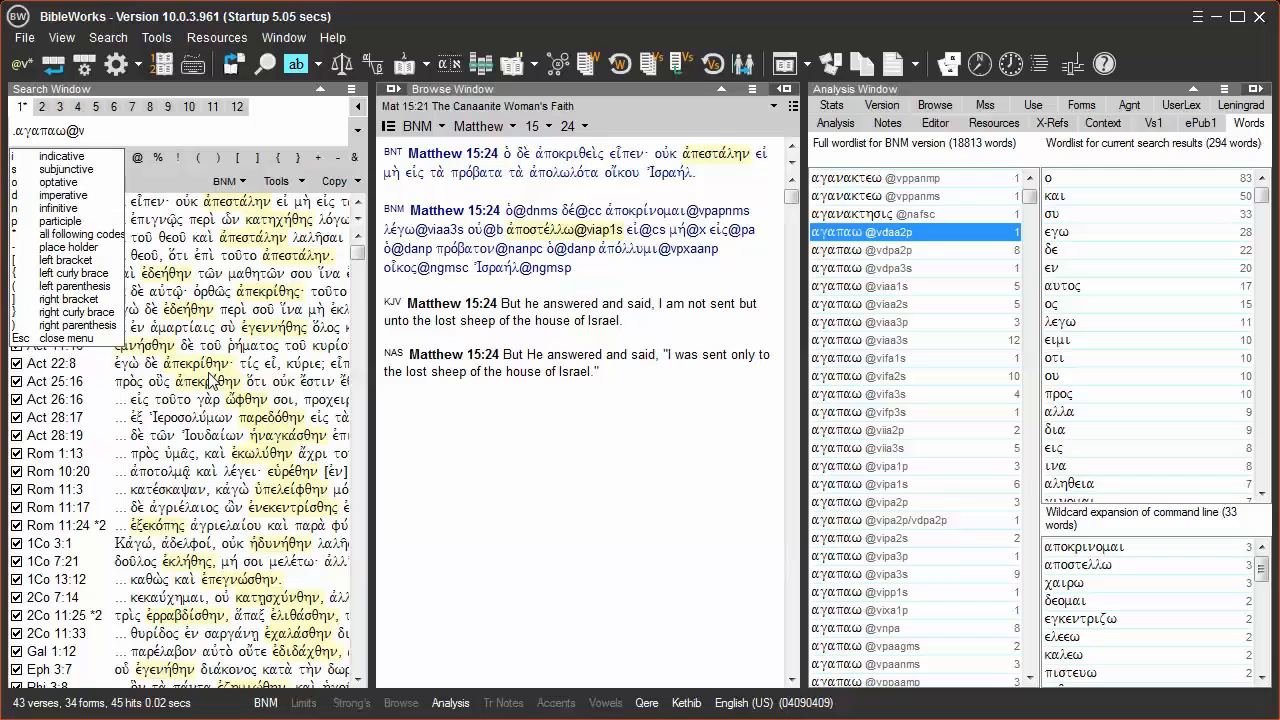
{"action": "type", "text": "[s"}
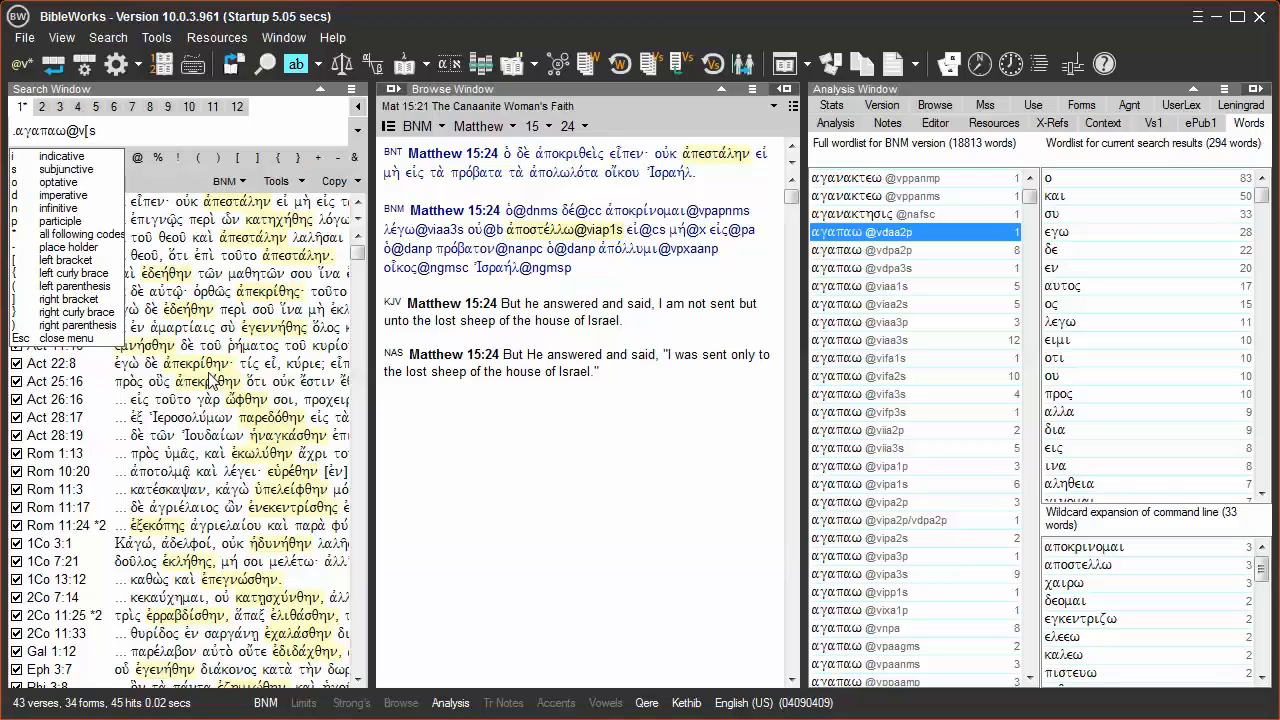
{"action": "type", "text": "od"}
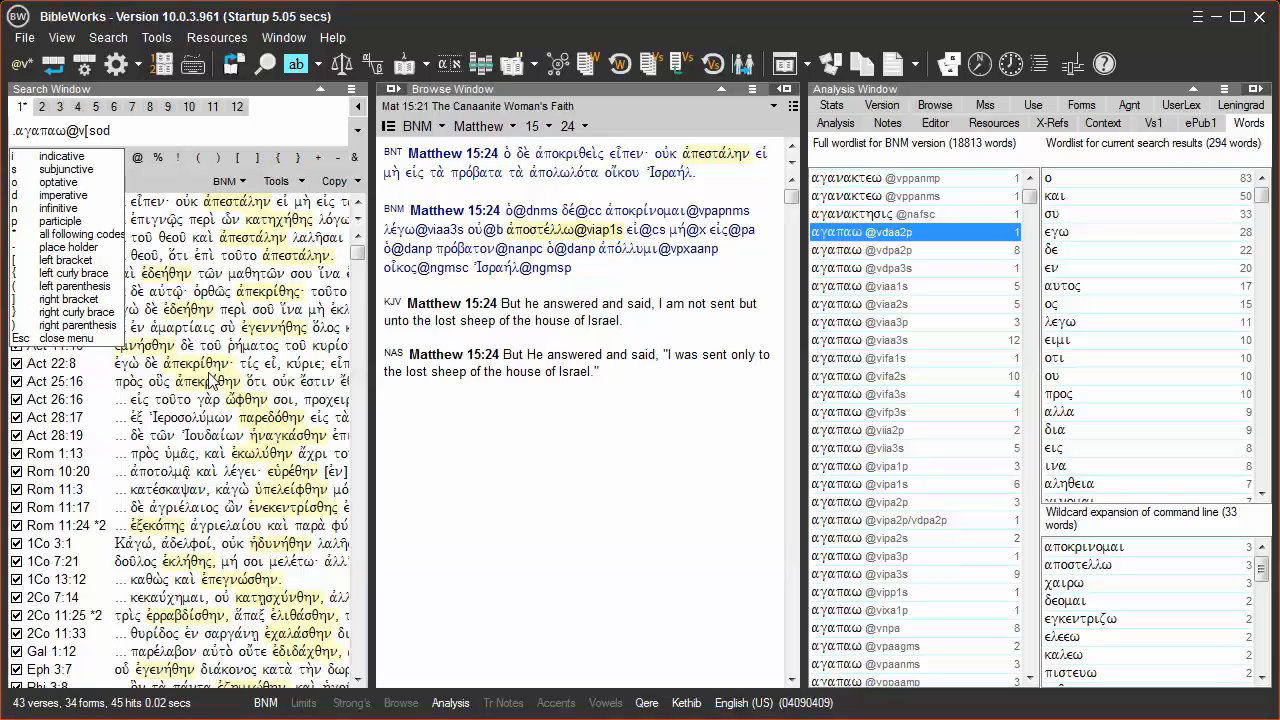
{"action": "type", "text": "np"}
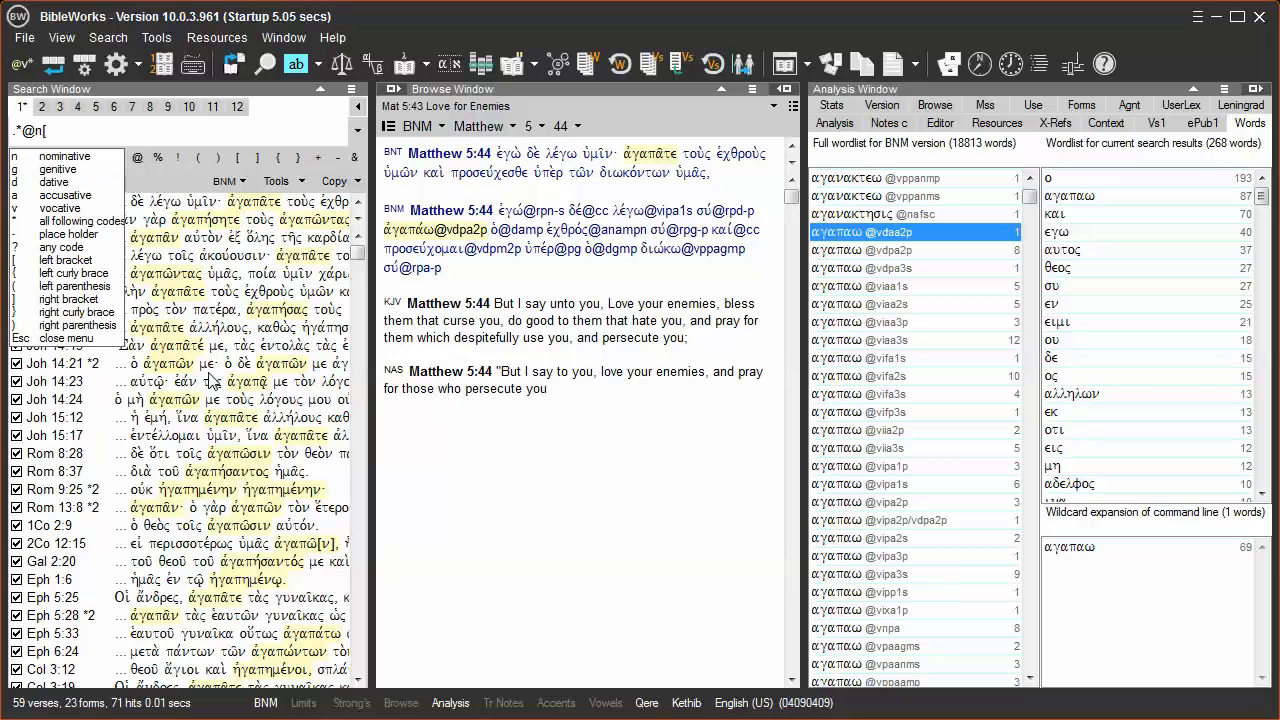
Enter the noun query *@n[gda for genitive, dative or accusative forms
{"action": "type", "text": "gda"}
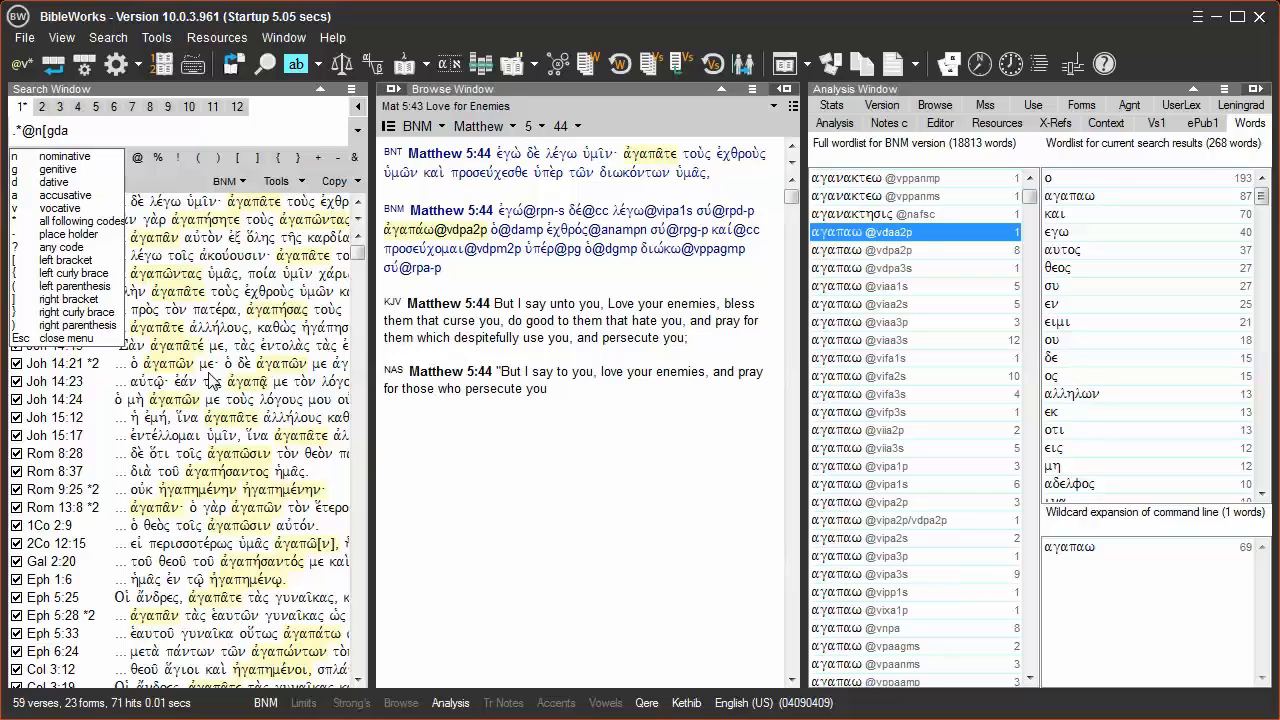